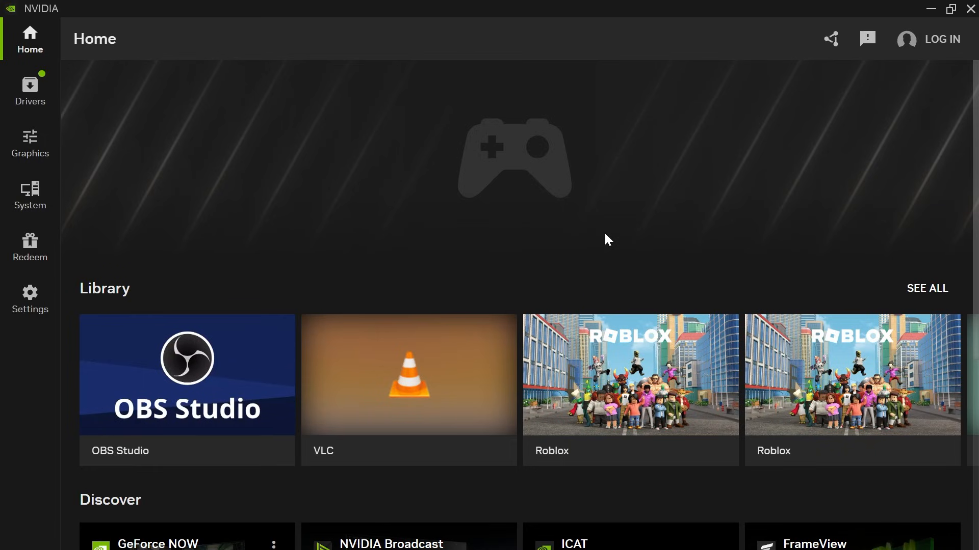
mouse_move(30, 34)
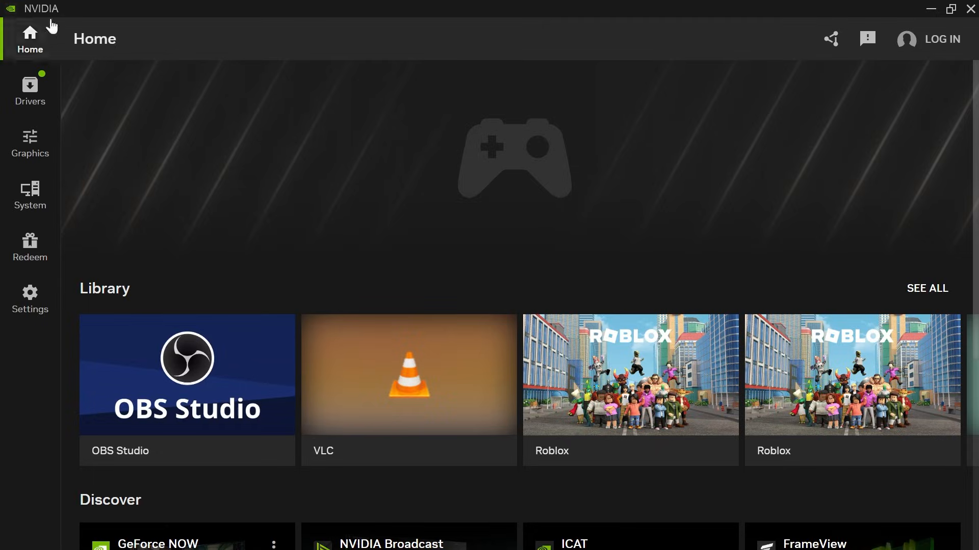
mouse_move(530, 156)
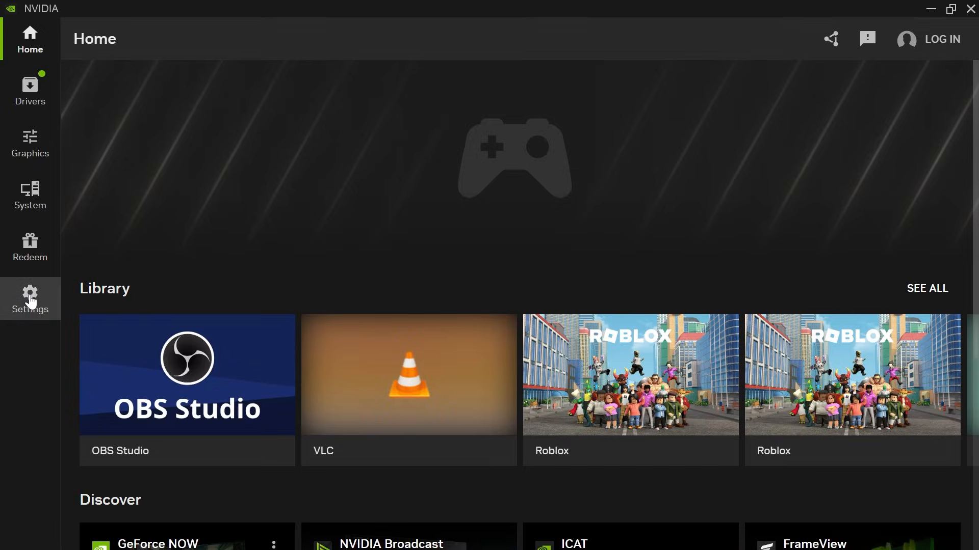
Step: From Settings, run Scan Now under Games and Apps; no new programs found
left_click(30, 299)
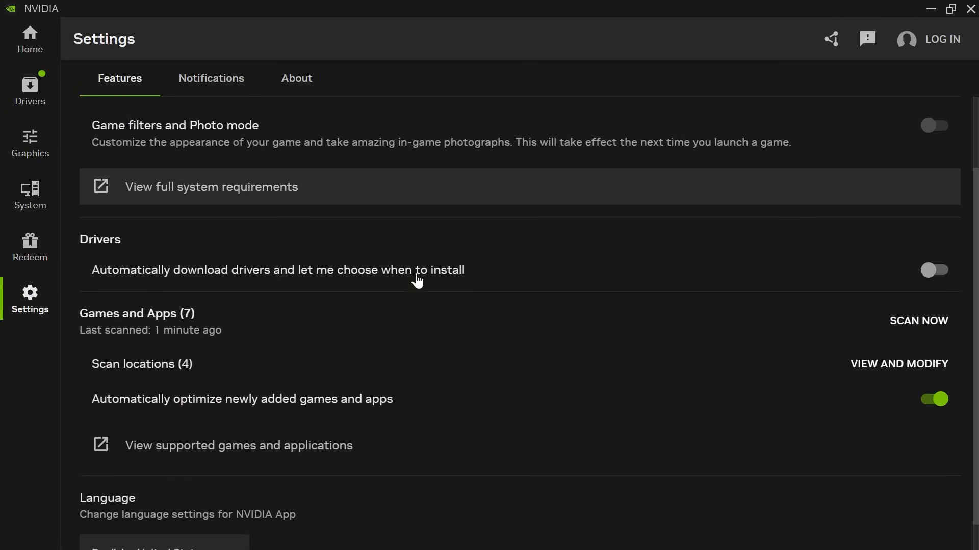
scroll("down", 3)
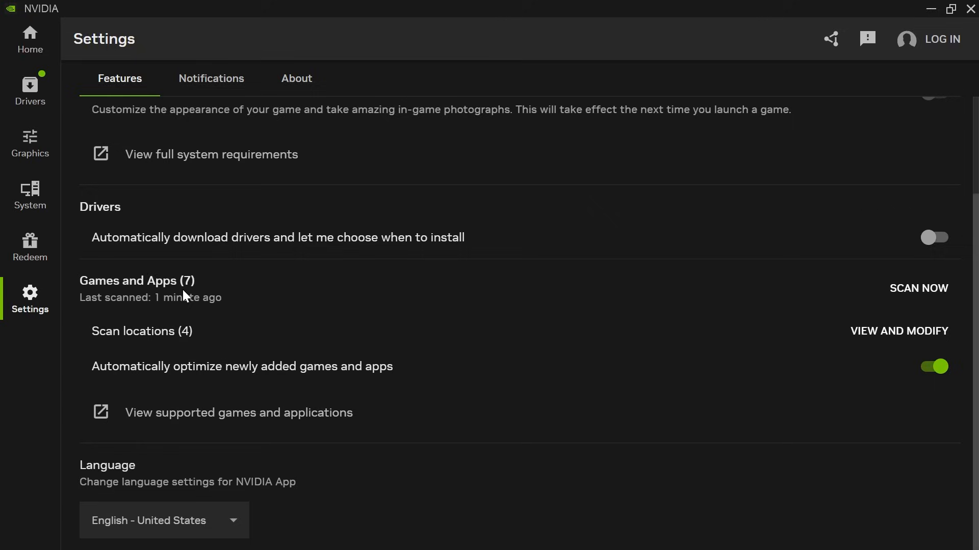
mouse_move(919, 288)
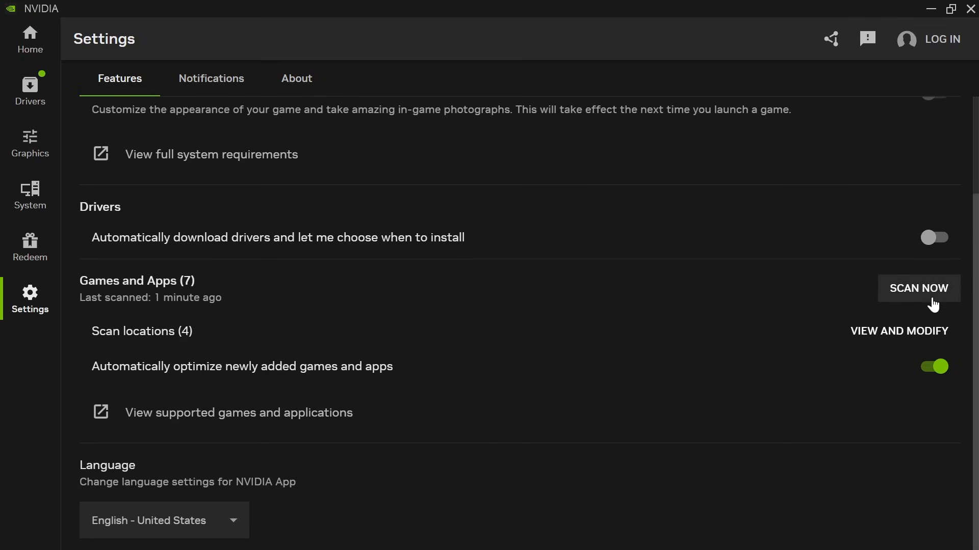
left_click(918, 288)
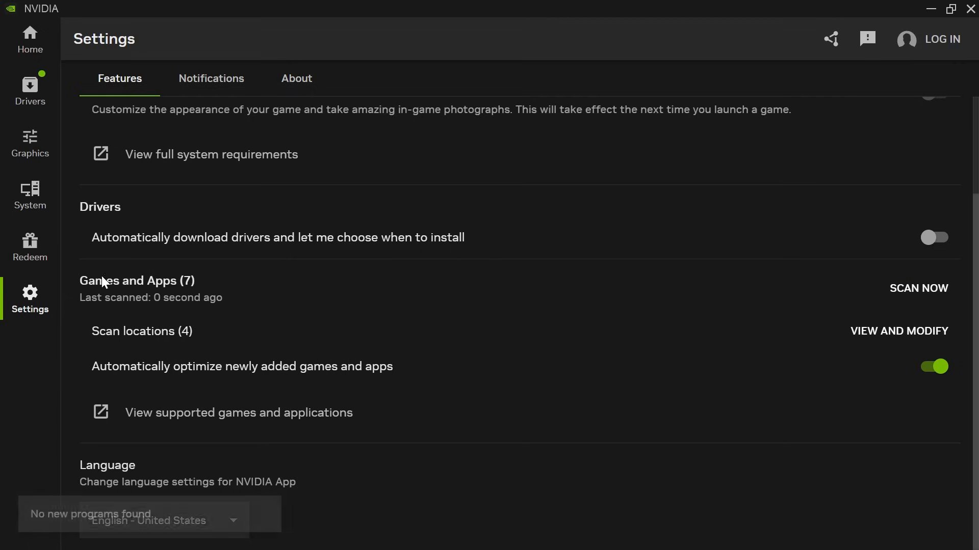
Step: Show the Graphics program settings listing 7 of 7 detected programs
left_click(30, 144)
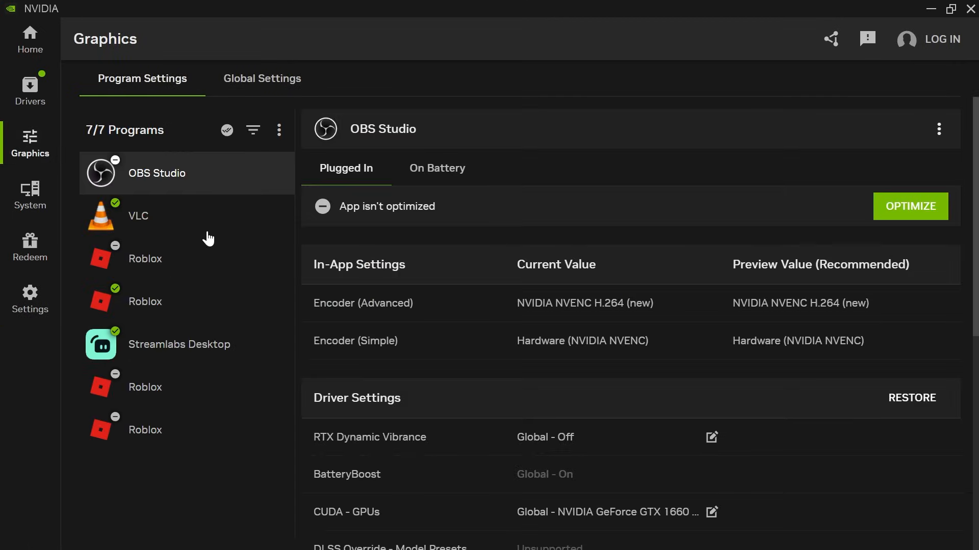
mouse_move(105, 218)
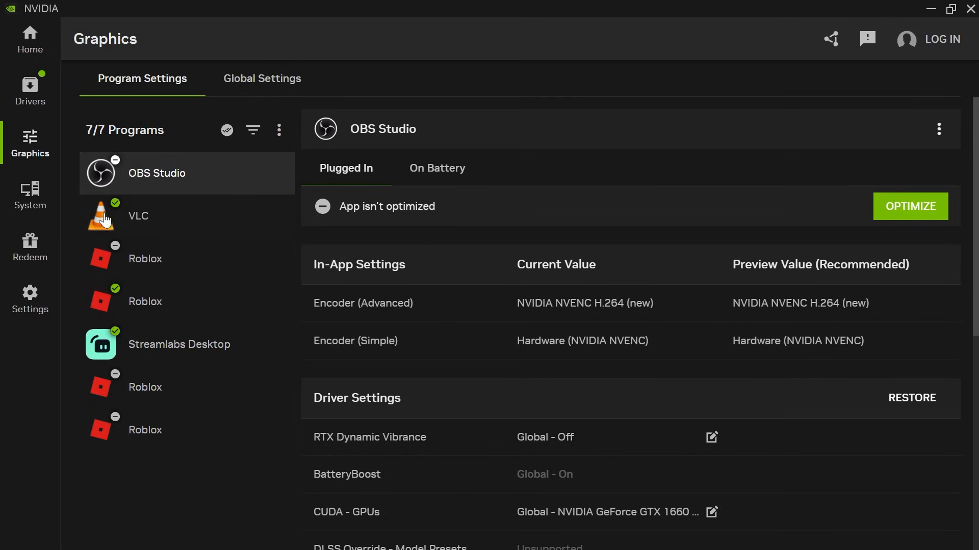
mouse_move(137, 437)
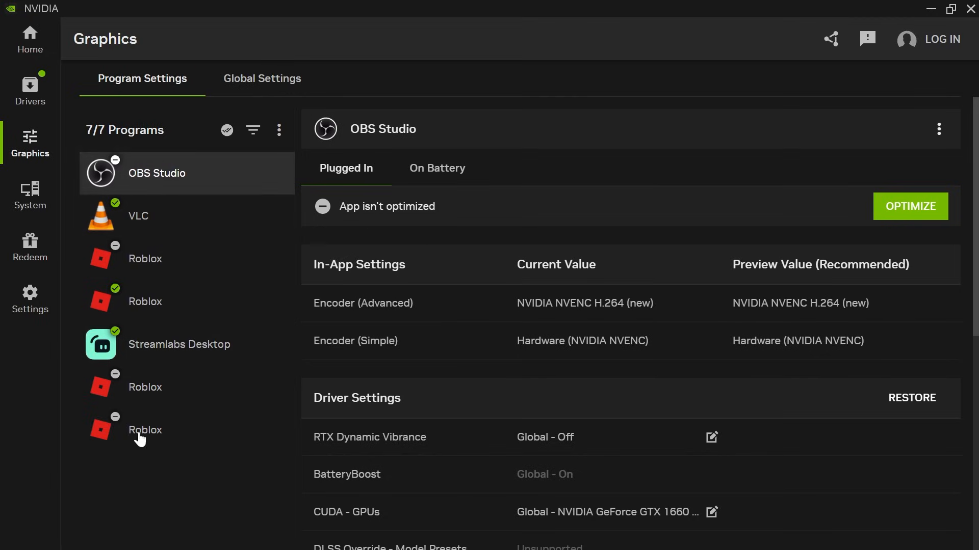
mouse_move(253, 406)
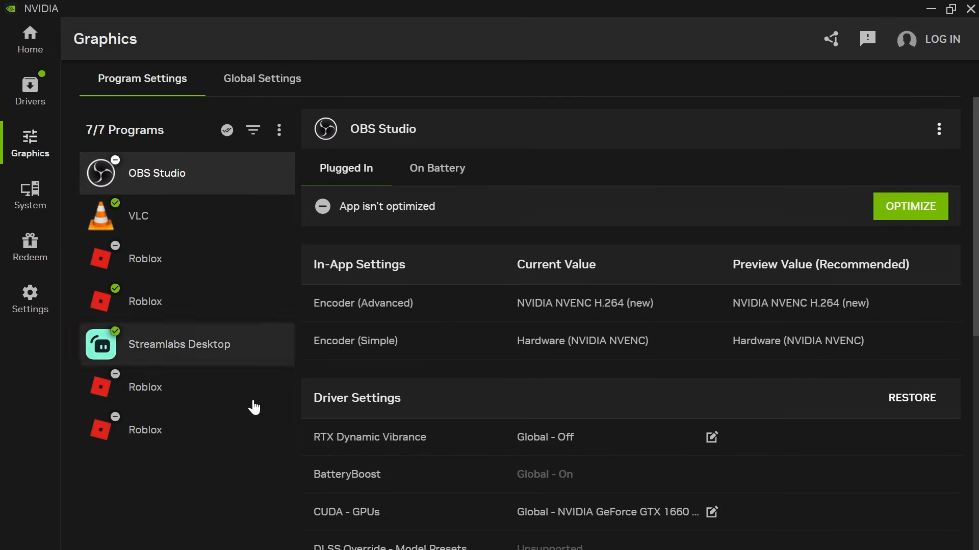
mouse_move(29, 299)
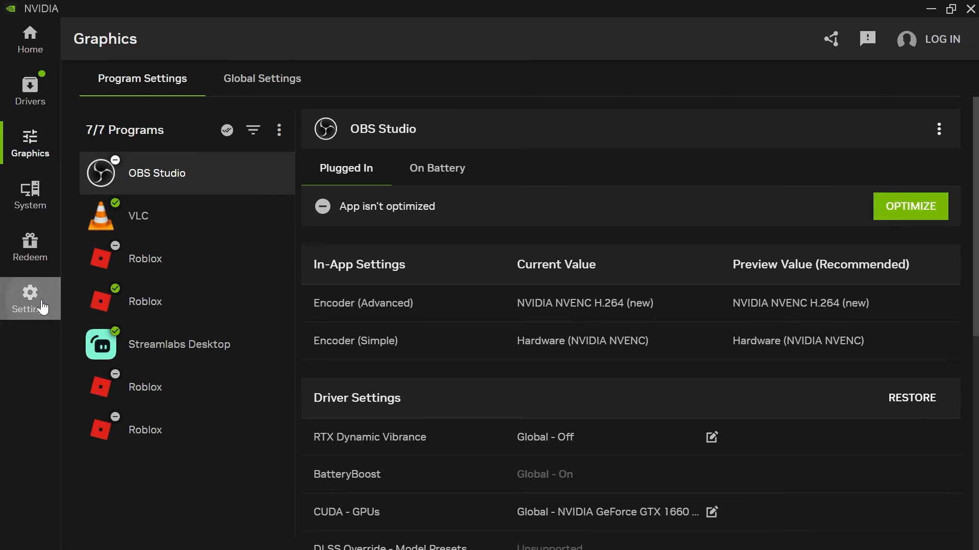
Step: Back in Settings, view and modify the four game scan locations
left_click(29, 298)
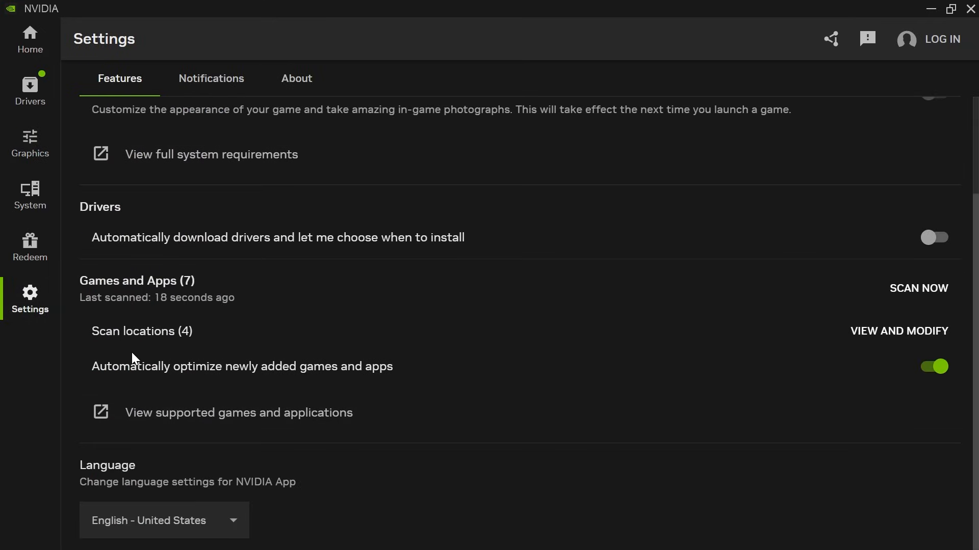
mouse_move(899, 331)
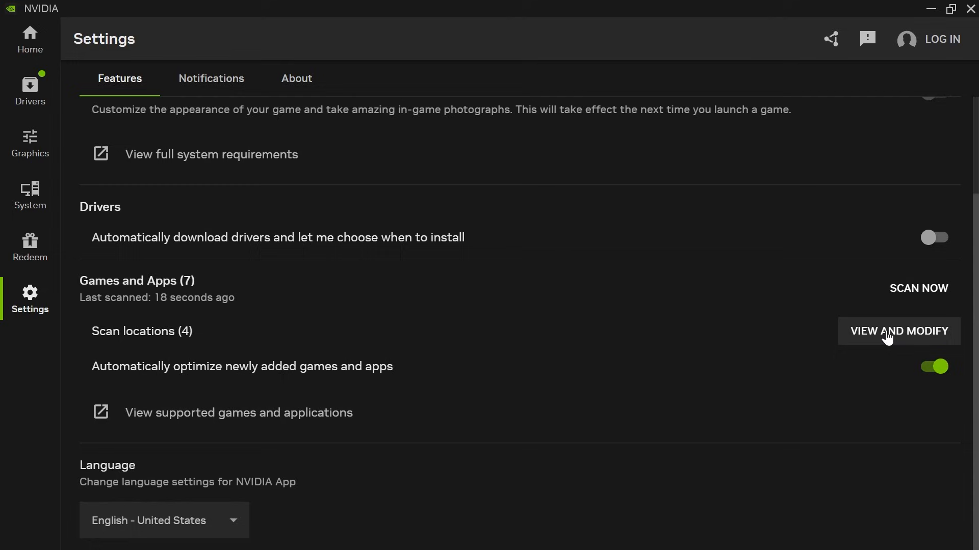
left_click(899, 332)
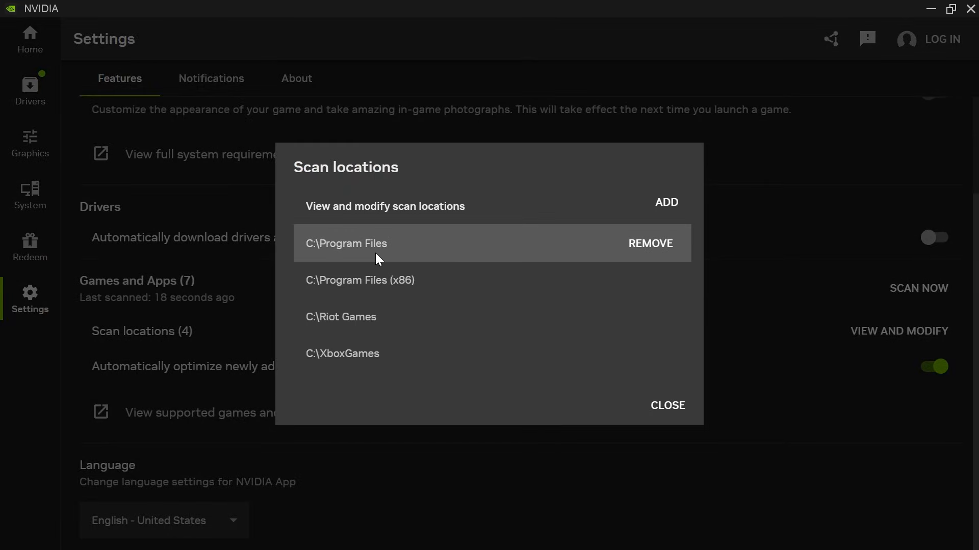
mouse_move(403, 253)
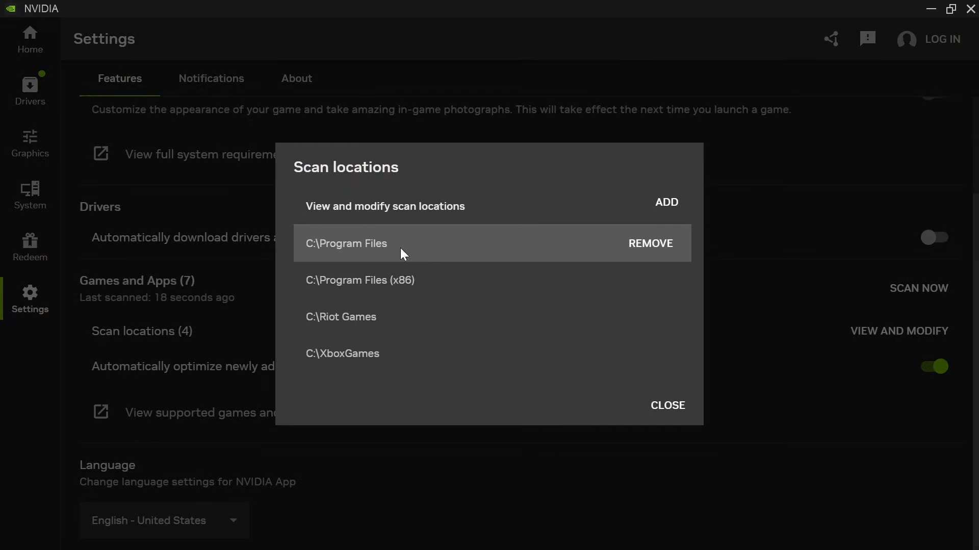
mouse_move(371, 260)
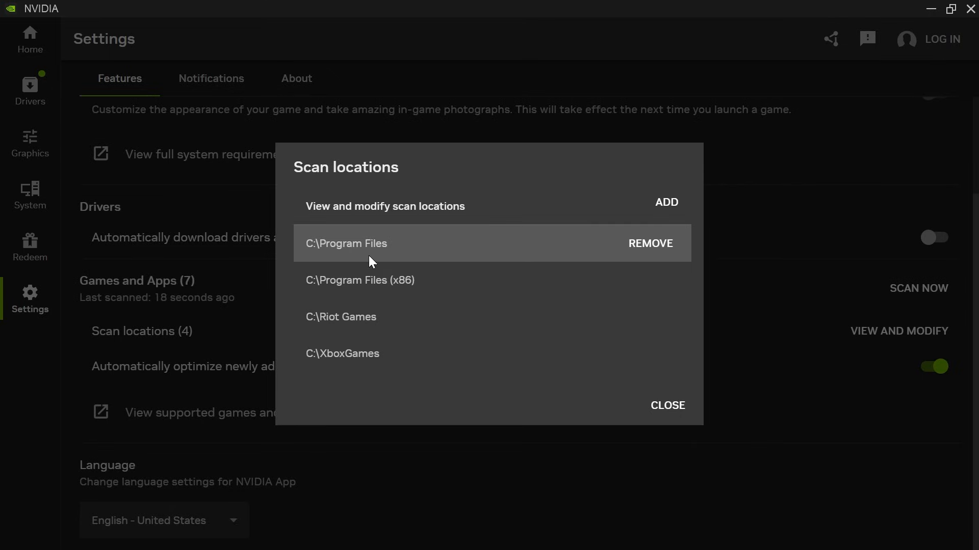
mouse_move(313, 250)
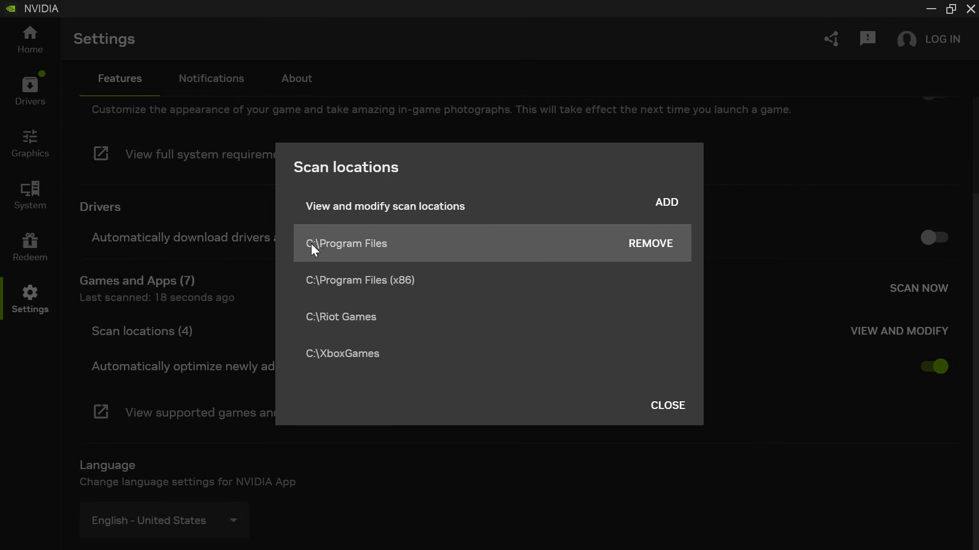
mouse_move(366, 257)
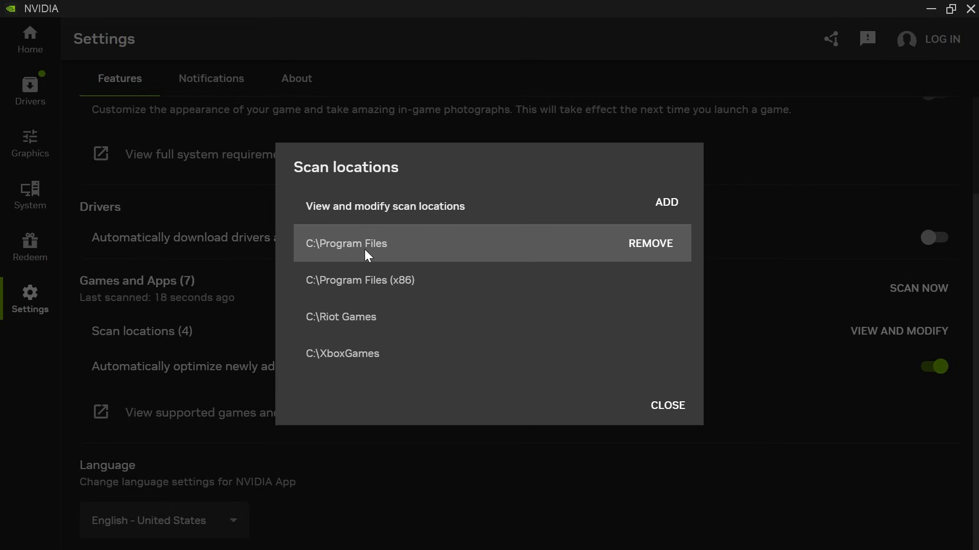
mouse_move(323, 252)
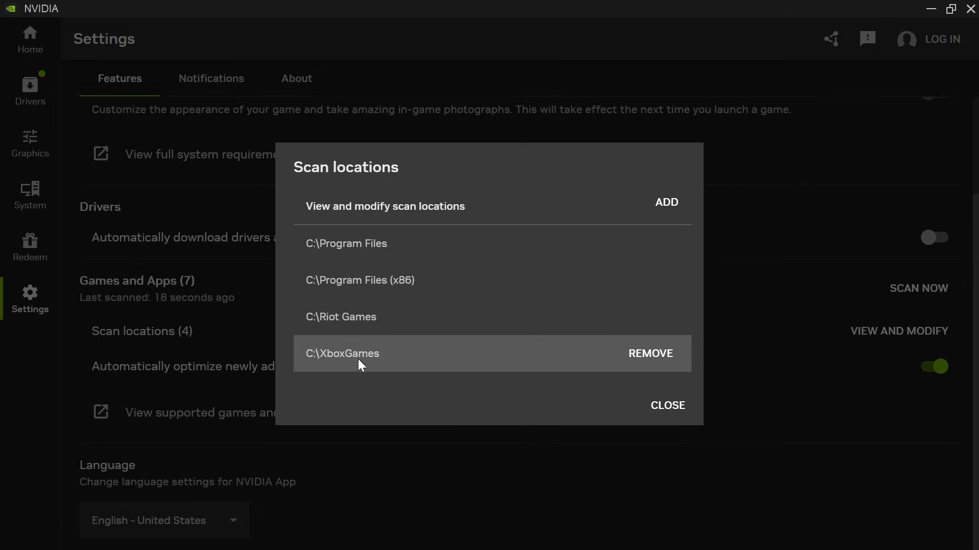
mouse_move(366, 365)
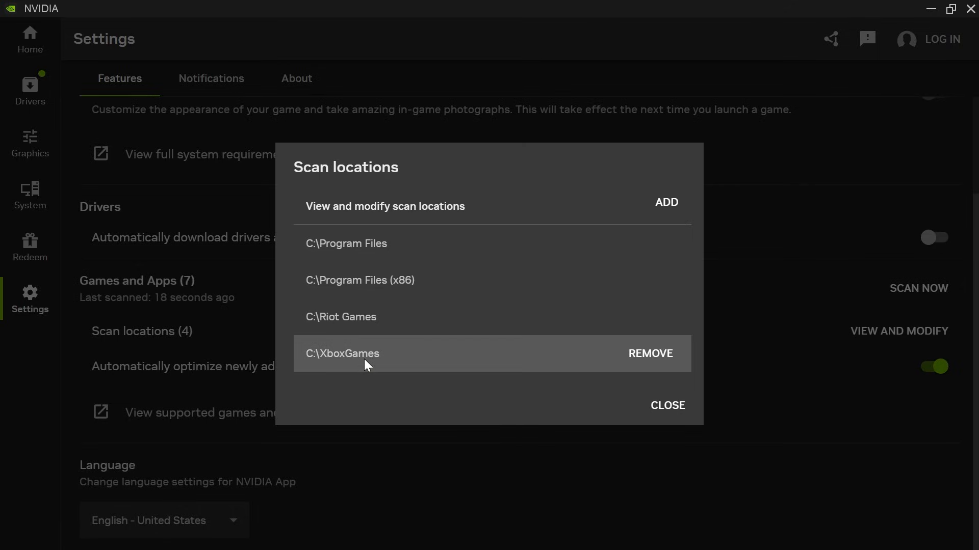
mouse_move(666, 202)
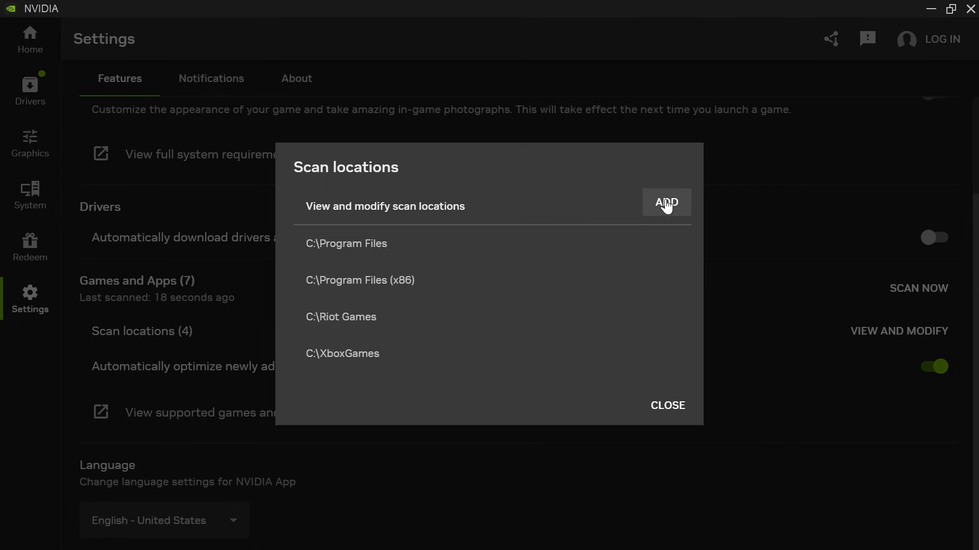
Step: Add Documents > Call of Duty as a fifth scan location
left_click(666, 202)
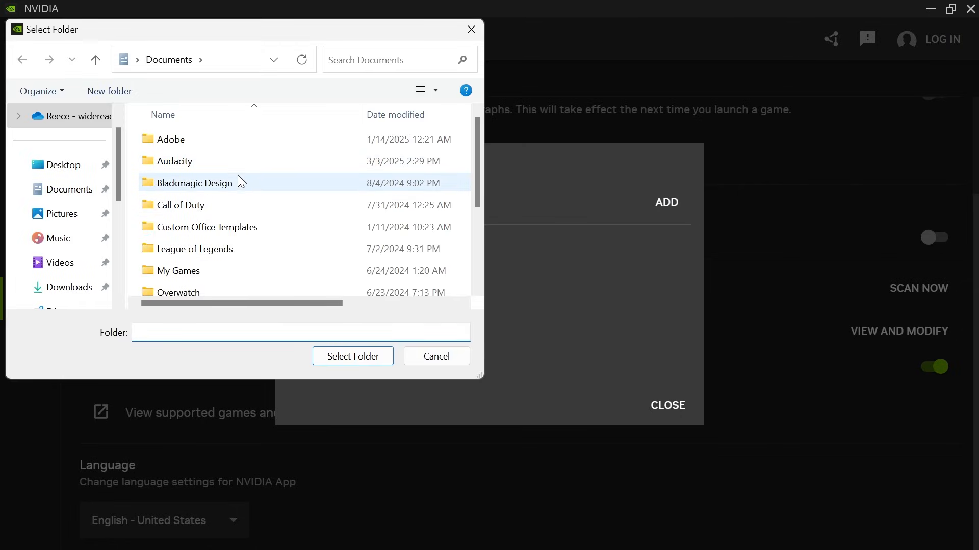
left_click(181, 205)
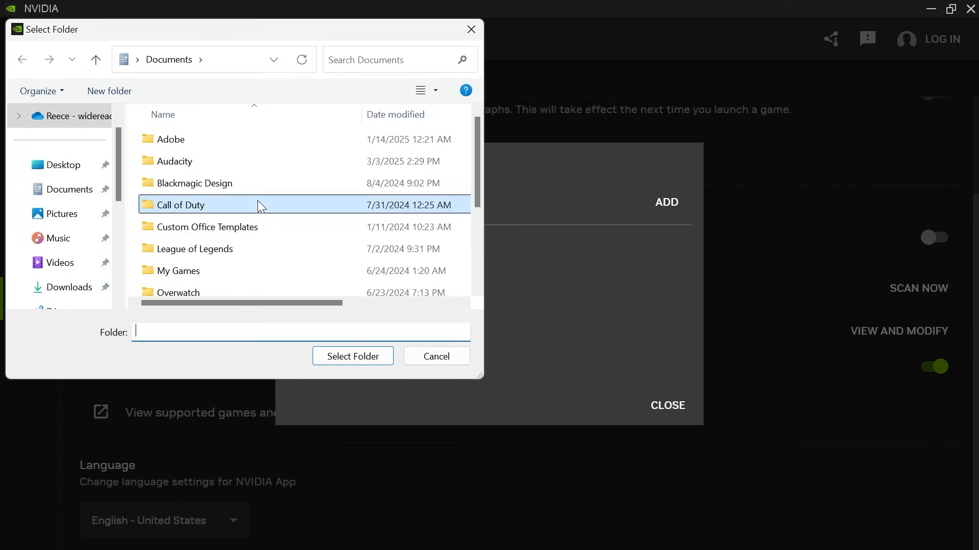
left_click(182, 205)
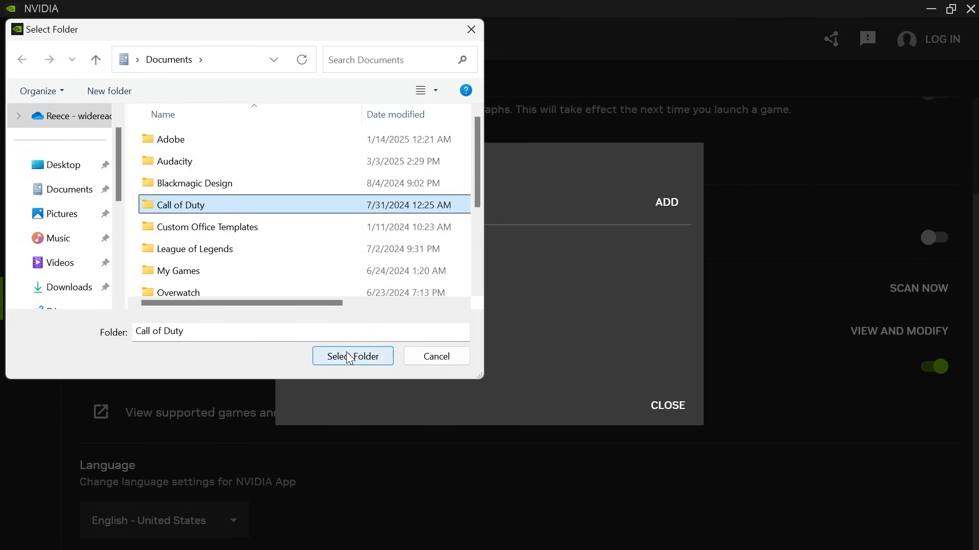
left_click(352, 357)
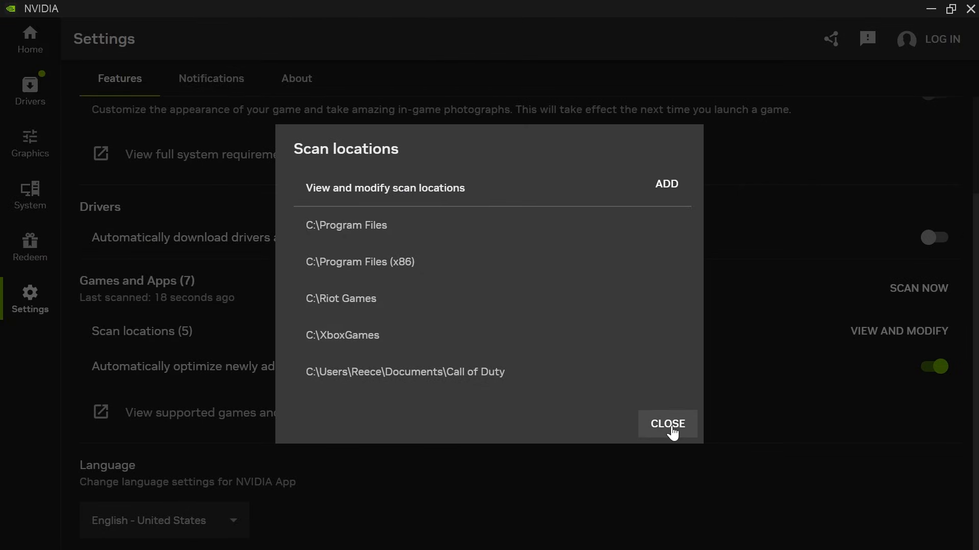
Step: Close the scan locations list and rescan for games and apps
left_click(667, 424)
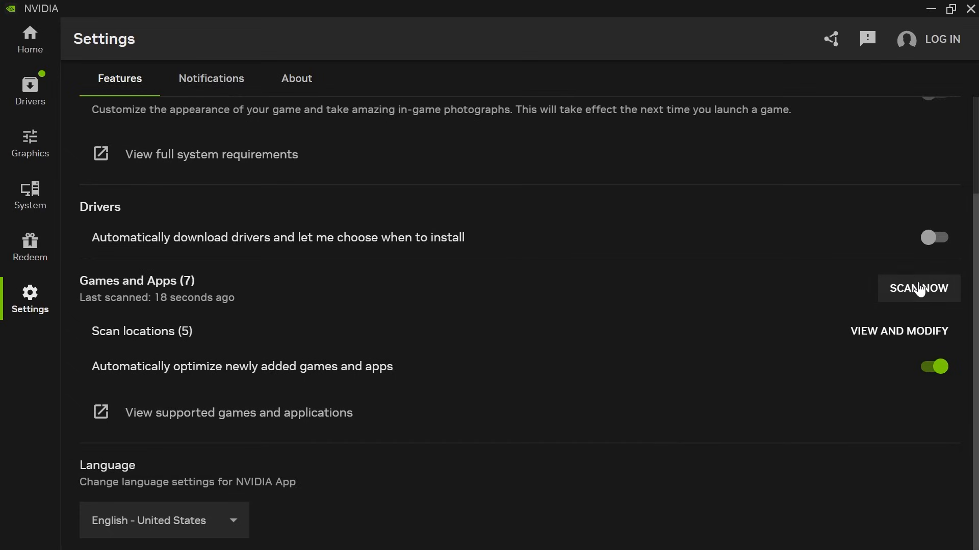
left_click(917, 289)
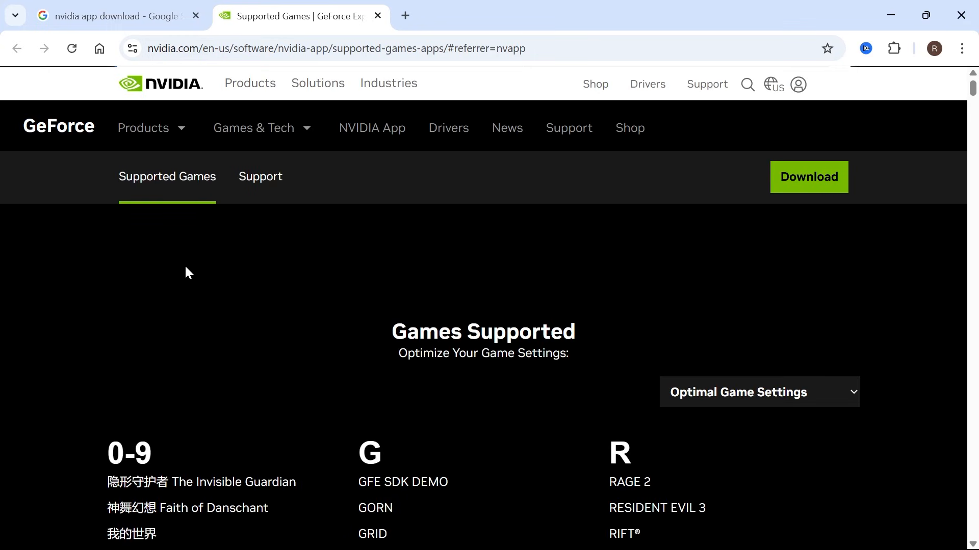
Step: Scroll through NVIDIA's supported games list on the website
scroll("down", 3)
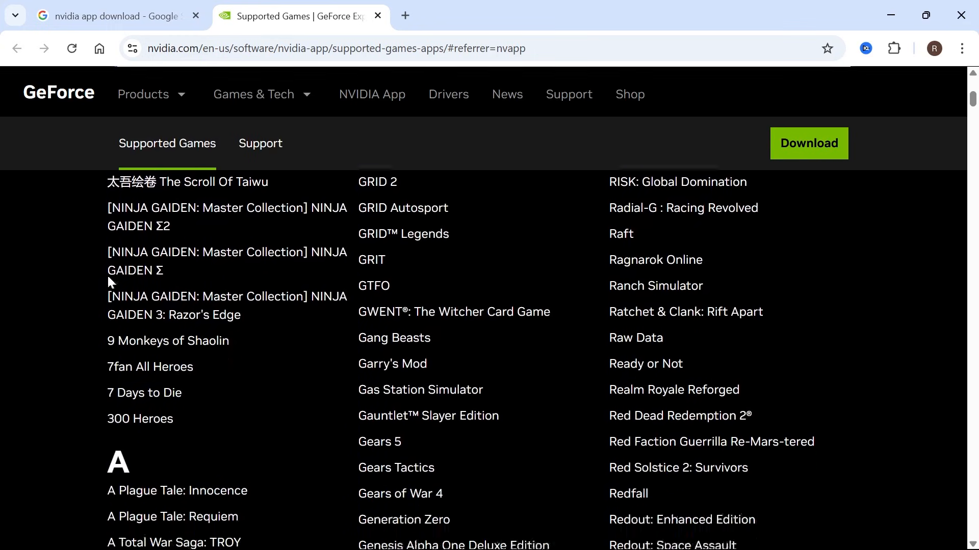
scroll("down", 3)
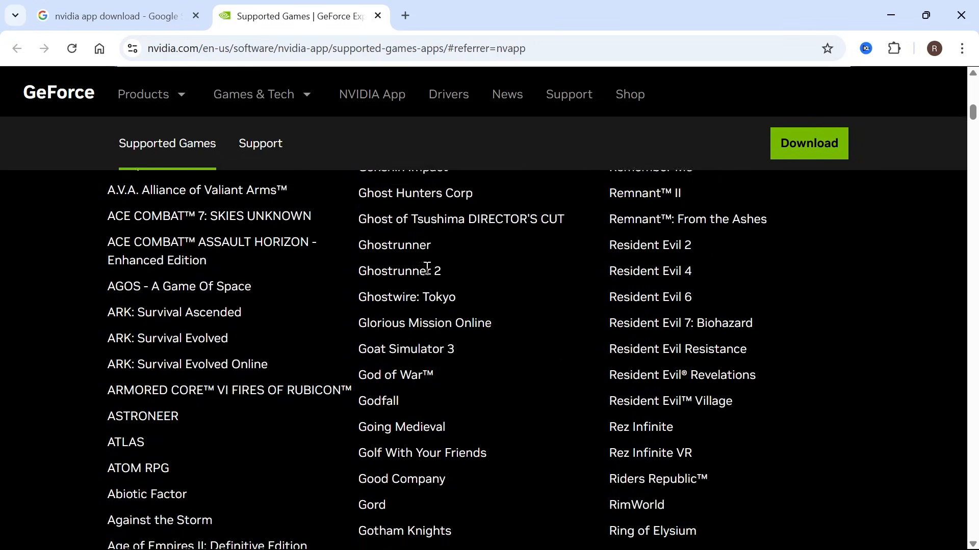
scroll("down", 3)
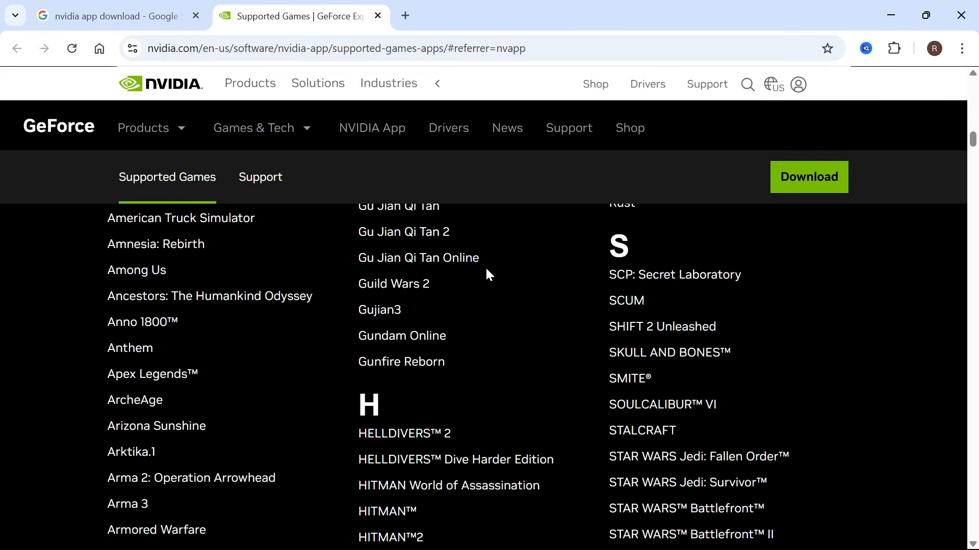
scroll("down", 3)
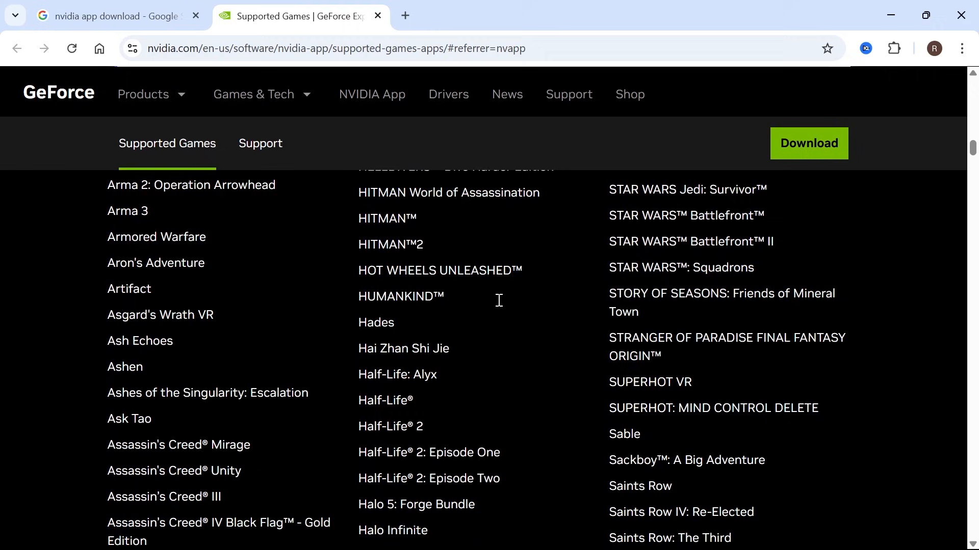
scroll("down", 3)
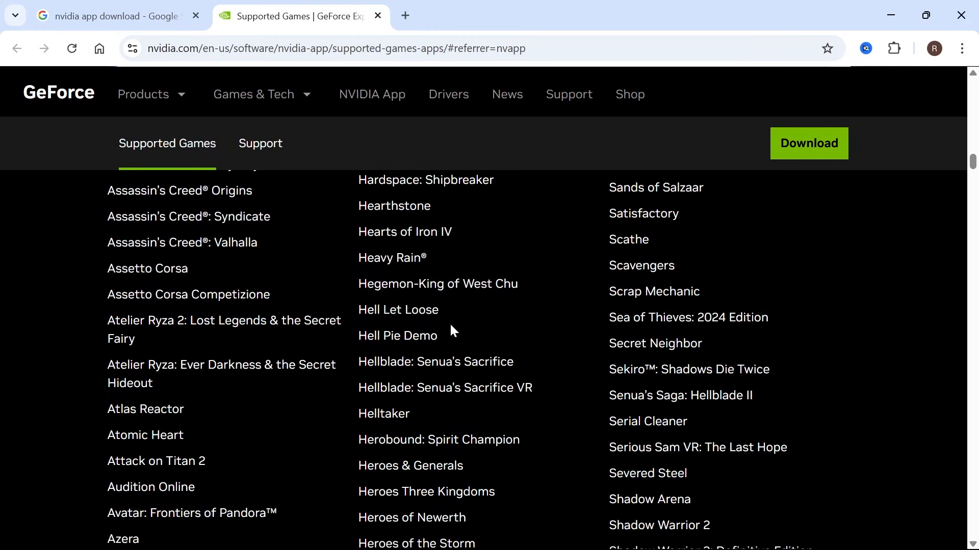
scroll("down", 3)
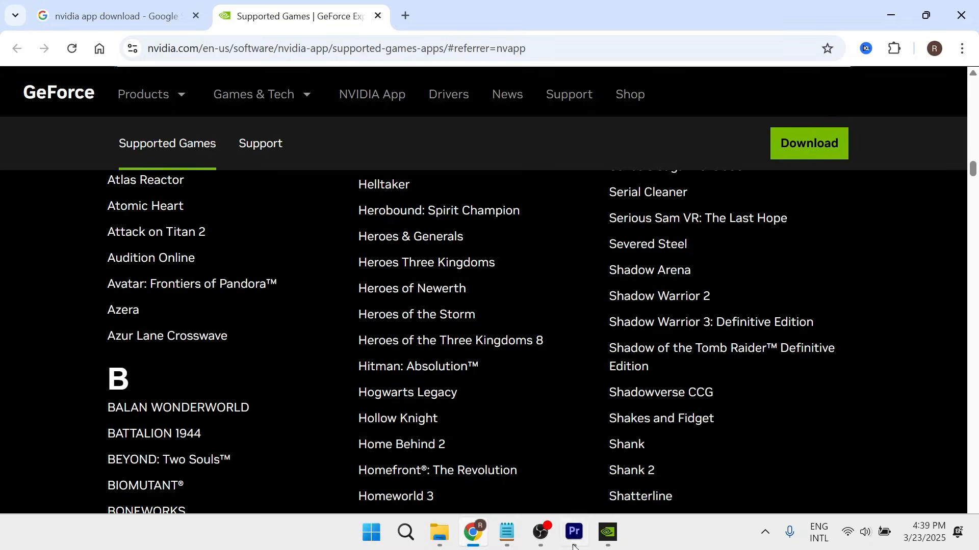
Step: Return to the NVIDIA app, then search Start for 'settings' to launch Windows Settings
left_click(605, 532)
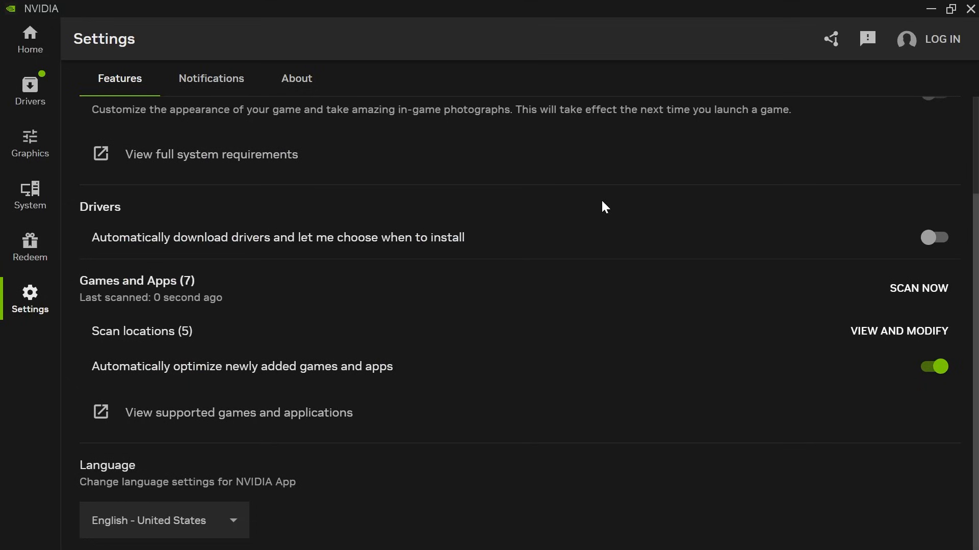
left_click(370, 532)
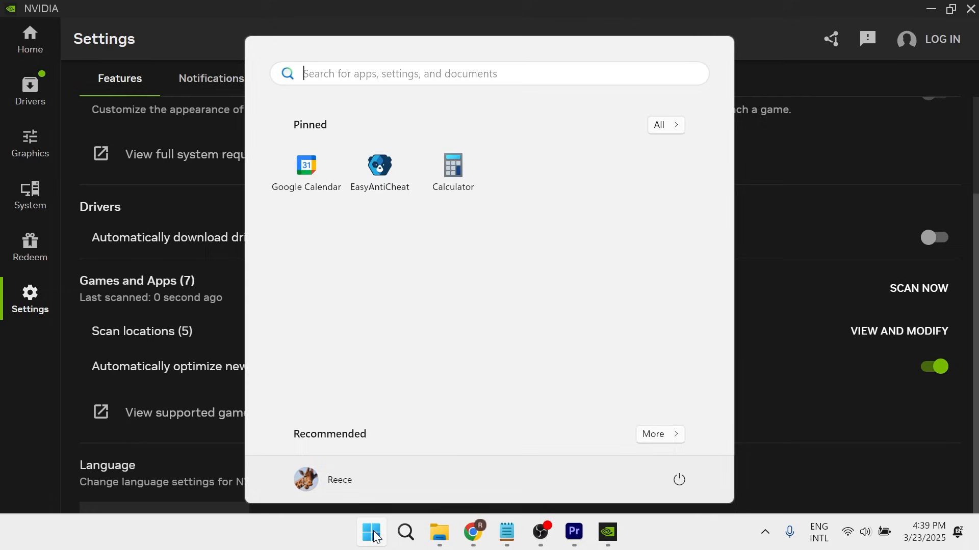
type("settings")
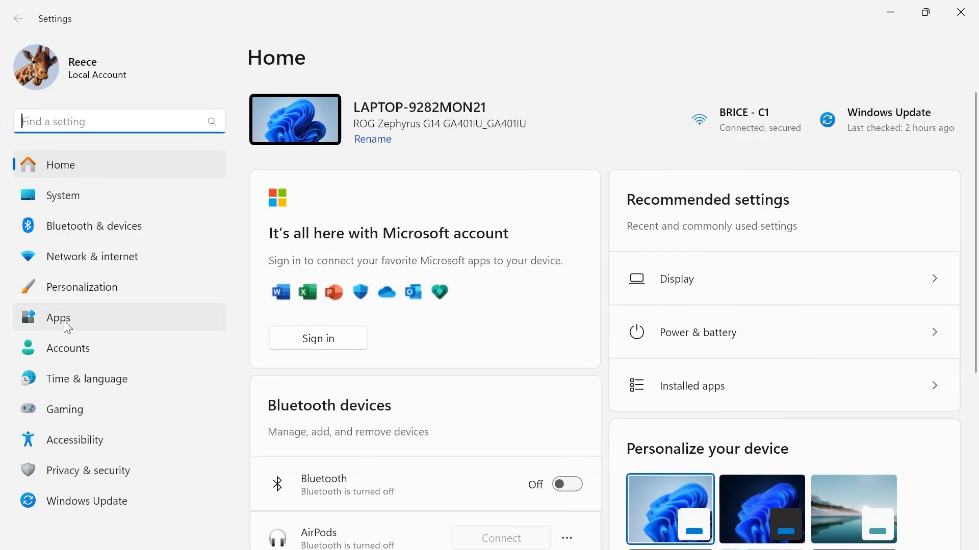
Step: Filter Installed apps by 'nvidia' and show the NVIDIA app's Uninstall option
left_click(58, 317)
type("n")
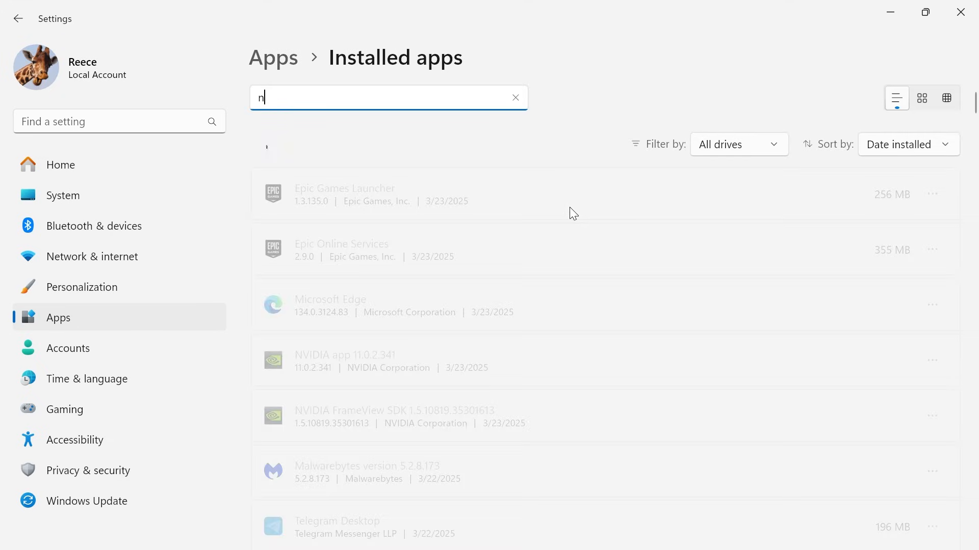
type("vidia")
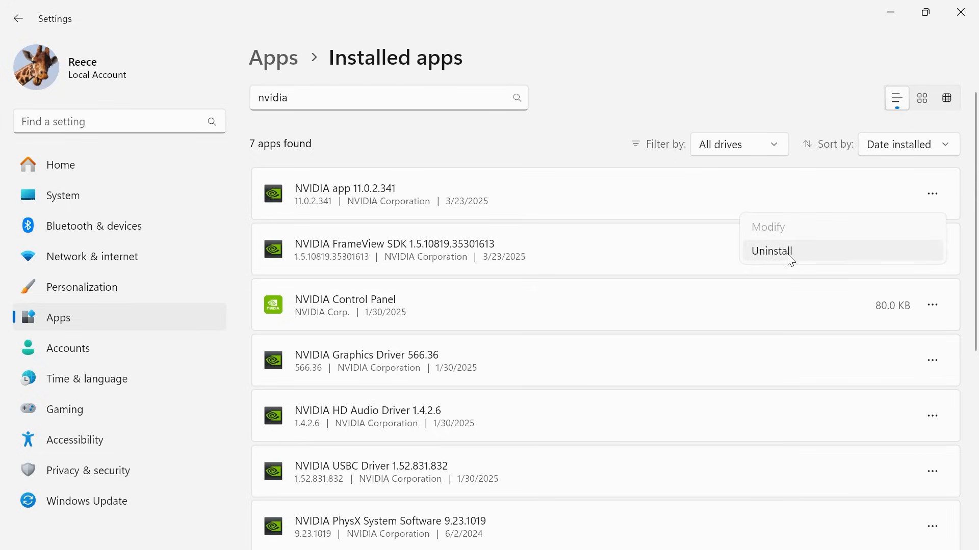
mouse_move(873, 246)
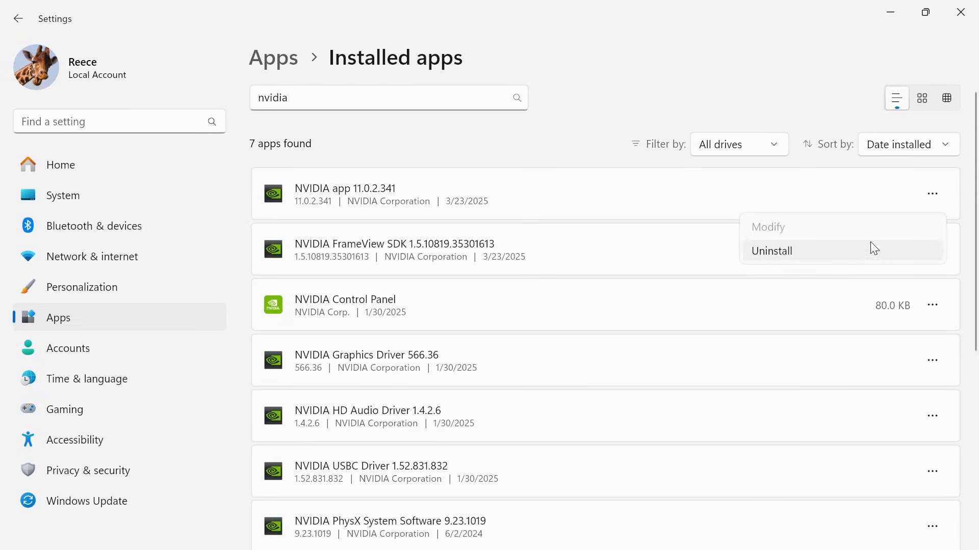
left_click(455, 174)
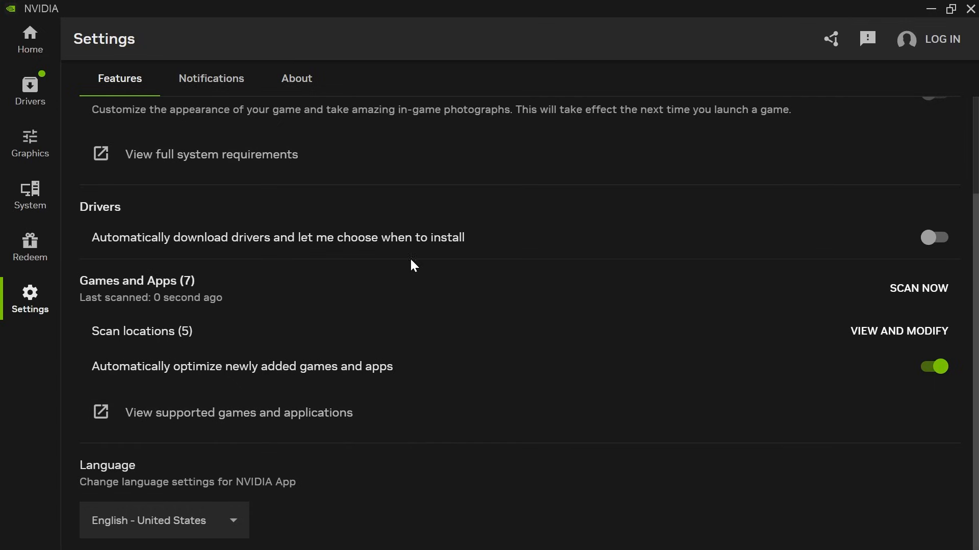
mouse_move(241, 234)
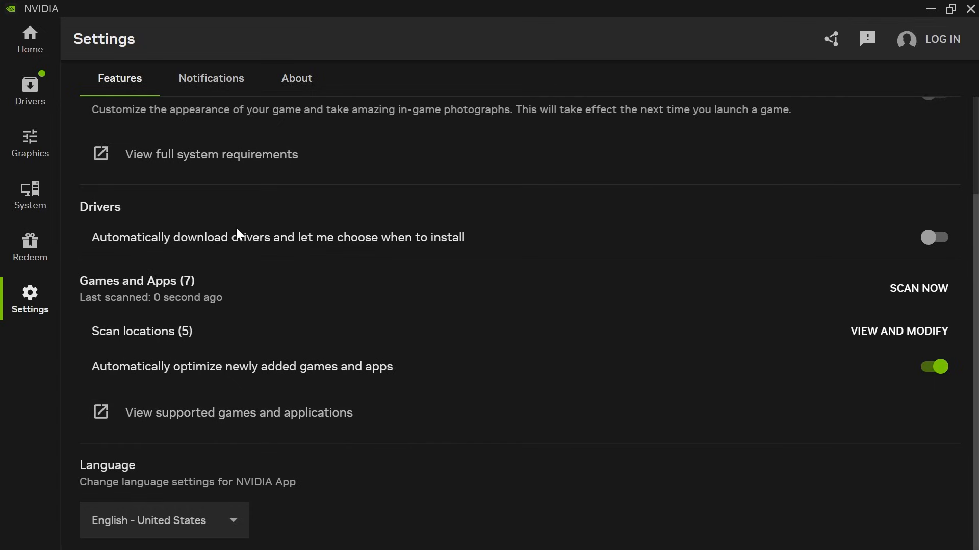
mouse_move(515, 302)
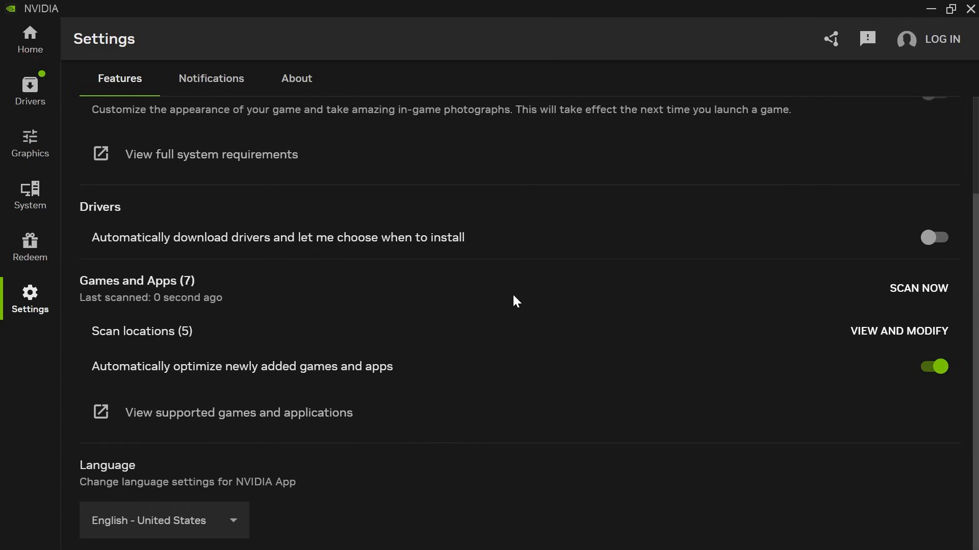
mouse_move(538, 300)
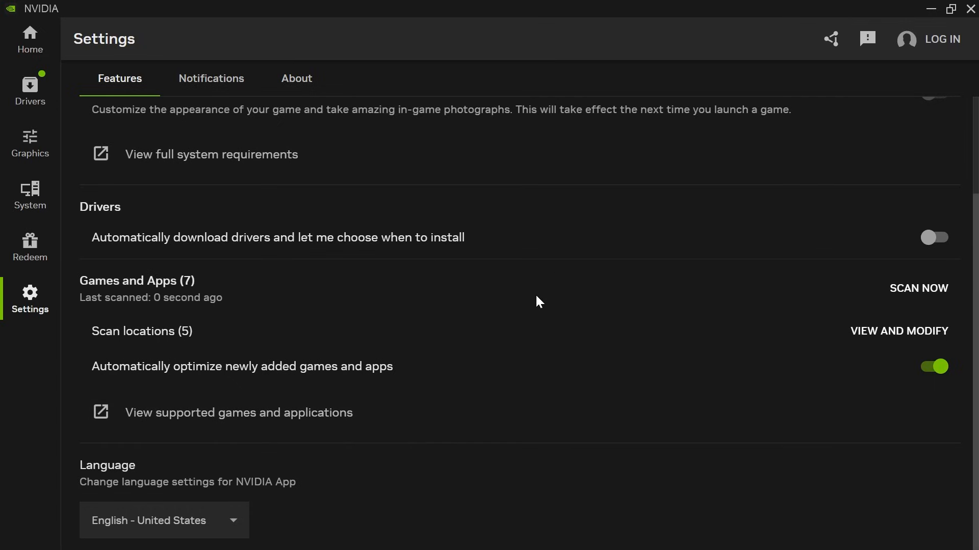